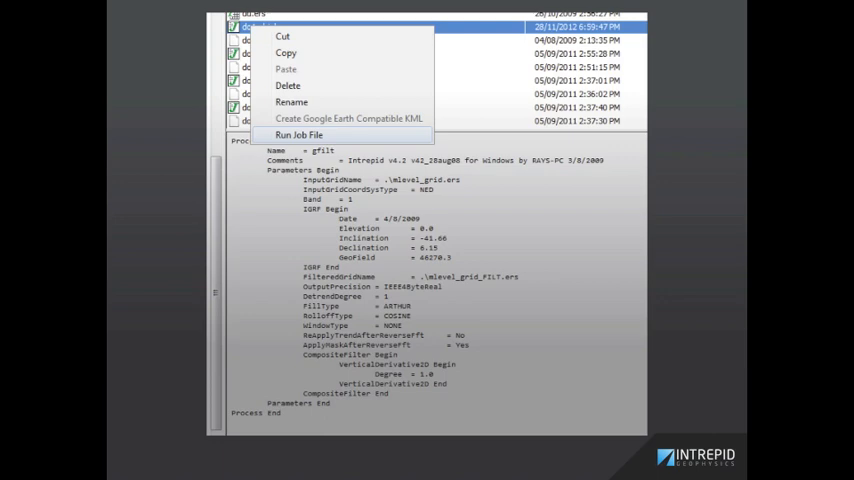
Step: Run the gfilt filter job file in batch mode from its right-click menu
left_click(298, 134)
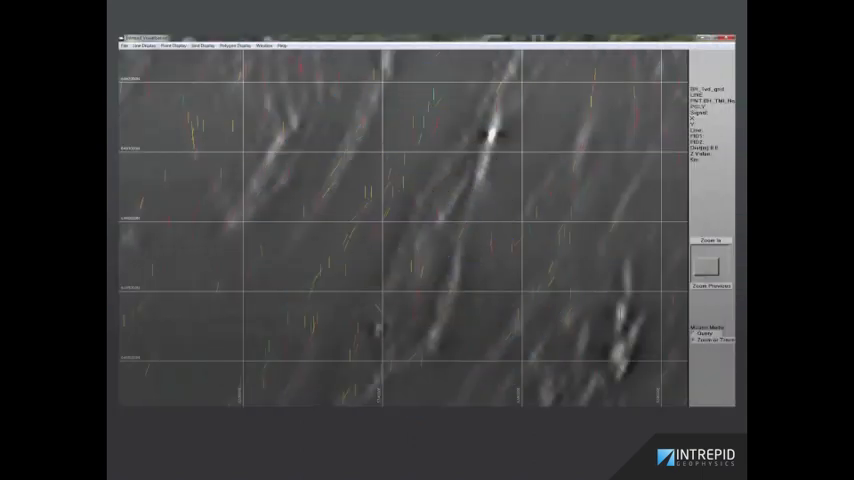